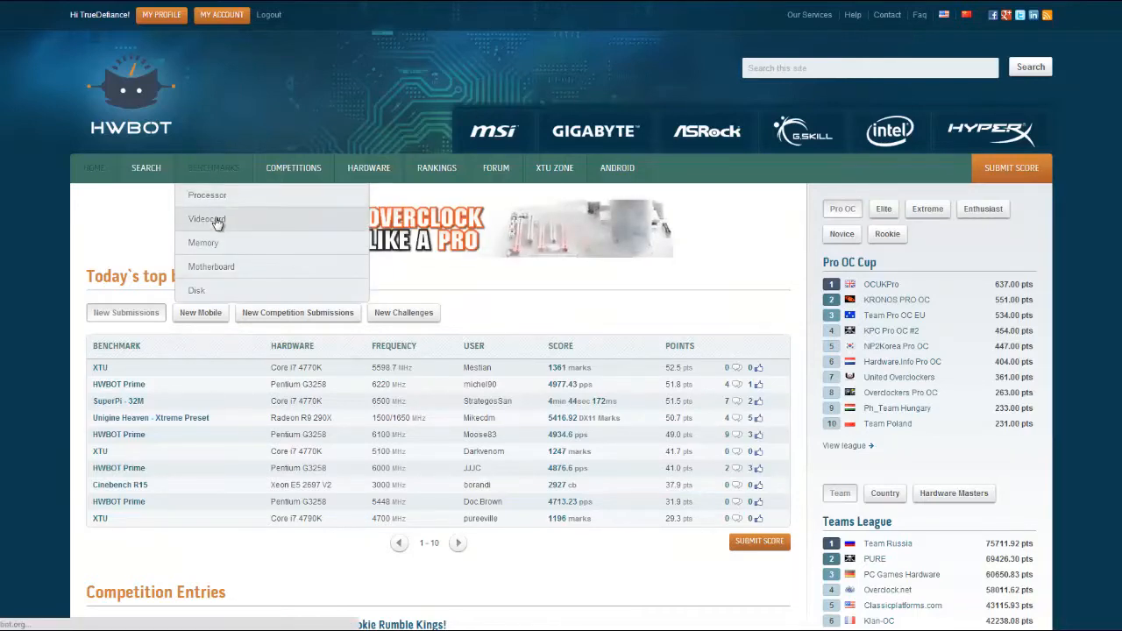
Step: Show the videocard benchmark list and scroll through its supported applications
click(204, 218)
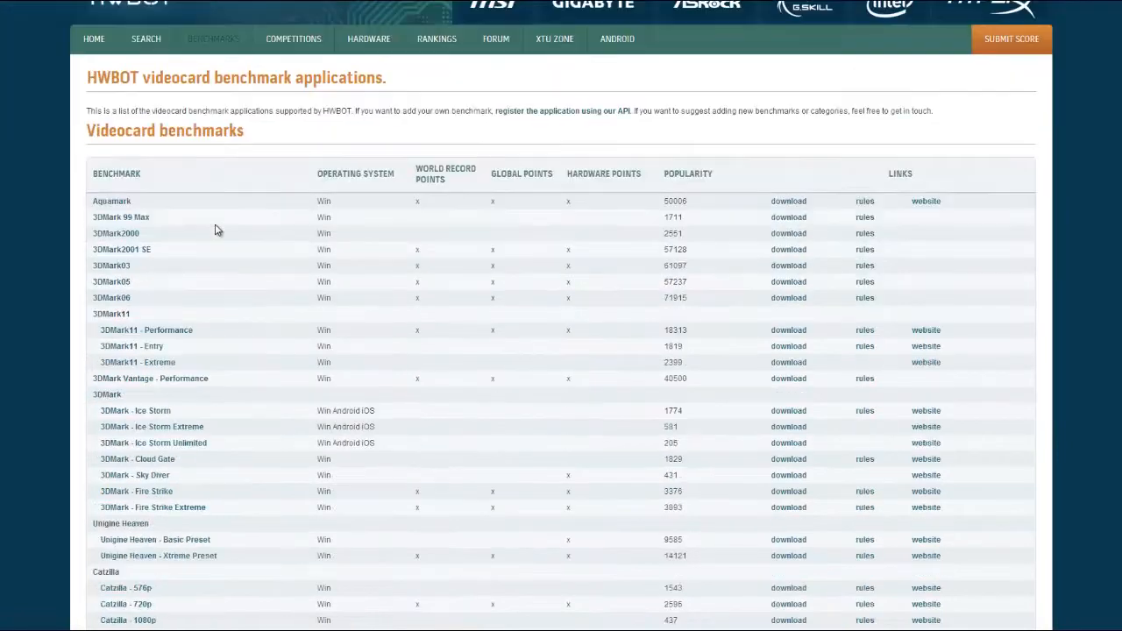
scroll(down, 3)
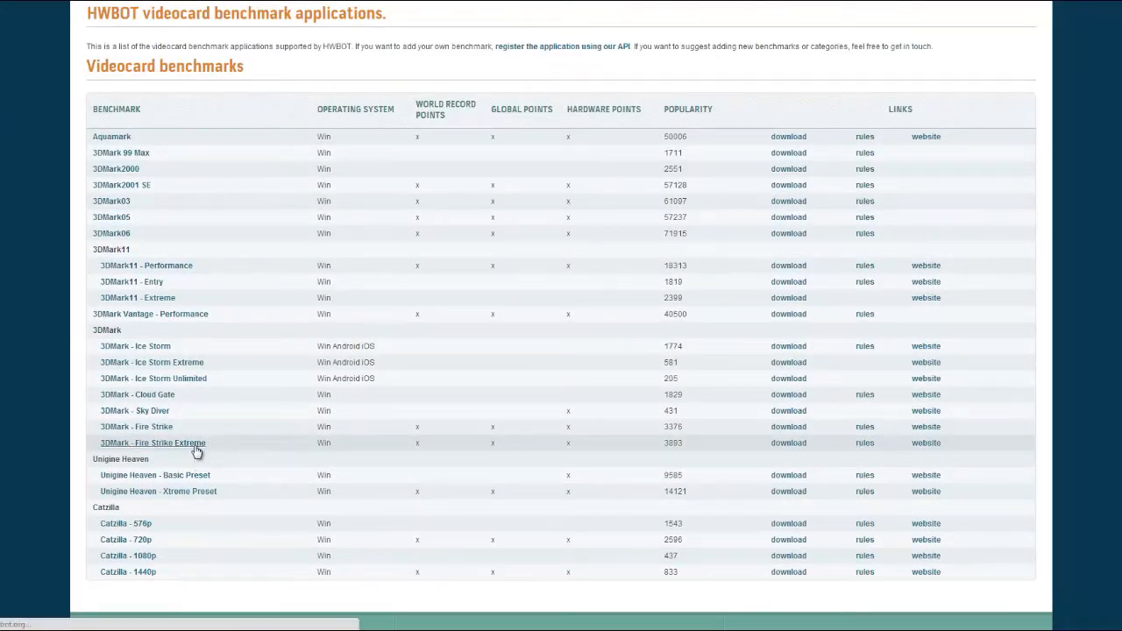
Step: Show the 3DMark Fire Strike Extreme Hall of Fame filtered to the Novice league
click(153, 442)
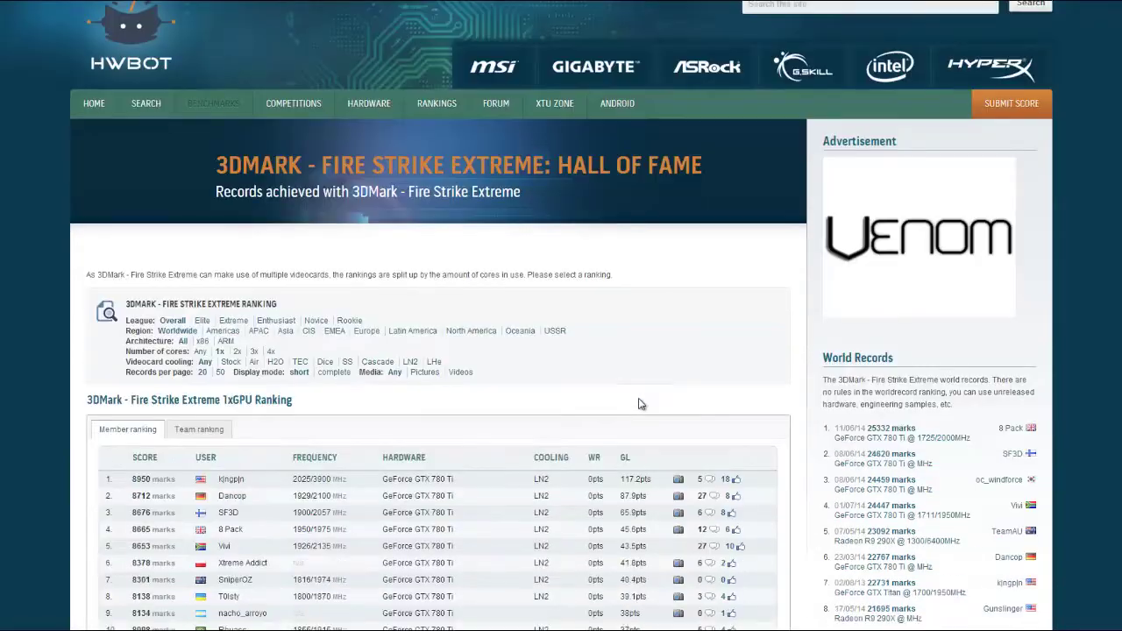
scroll(down, 3)
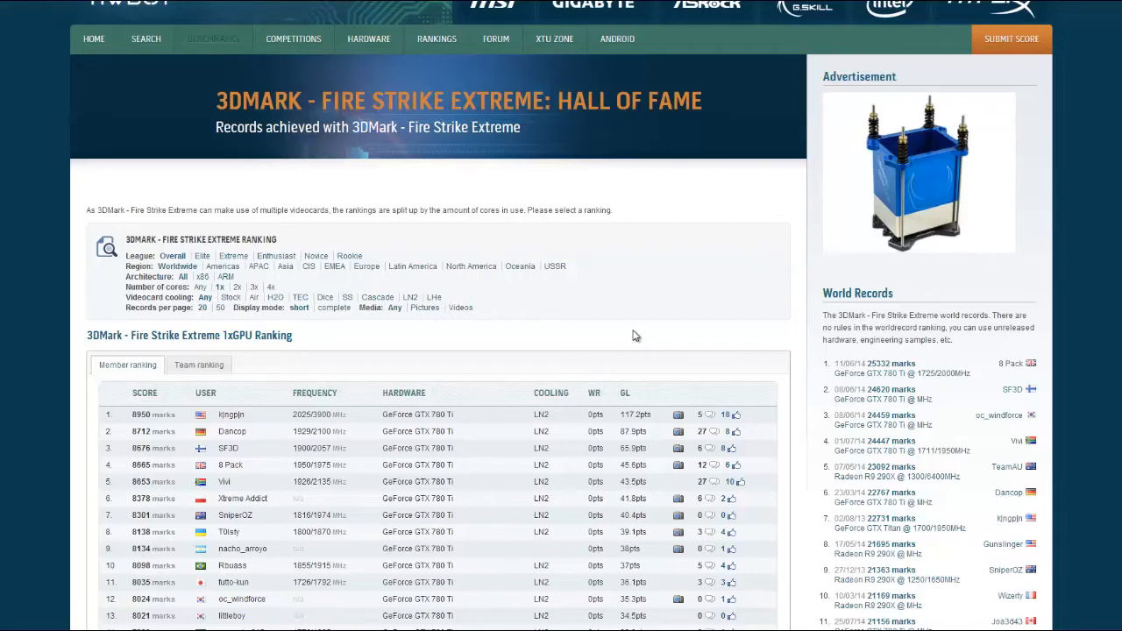
mouse_move(627, 337)
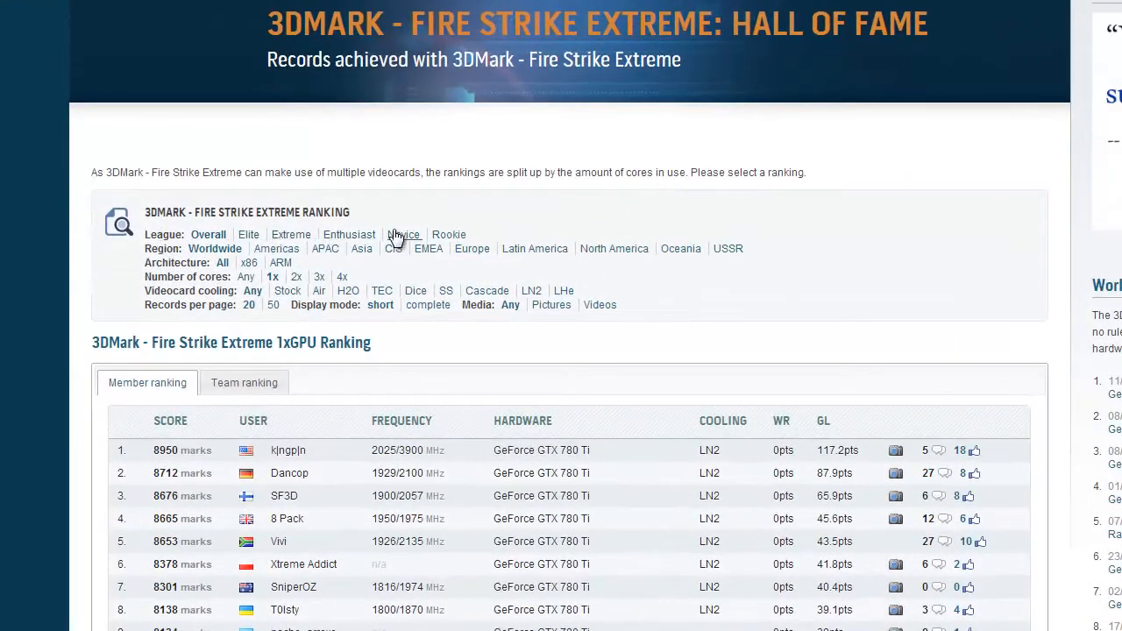
click(404, 234)
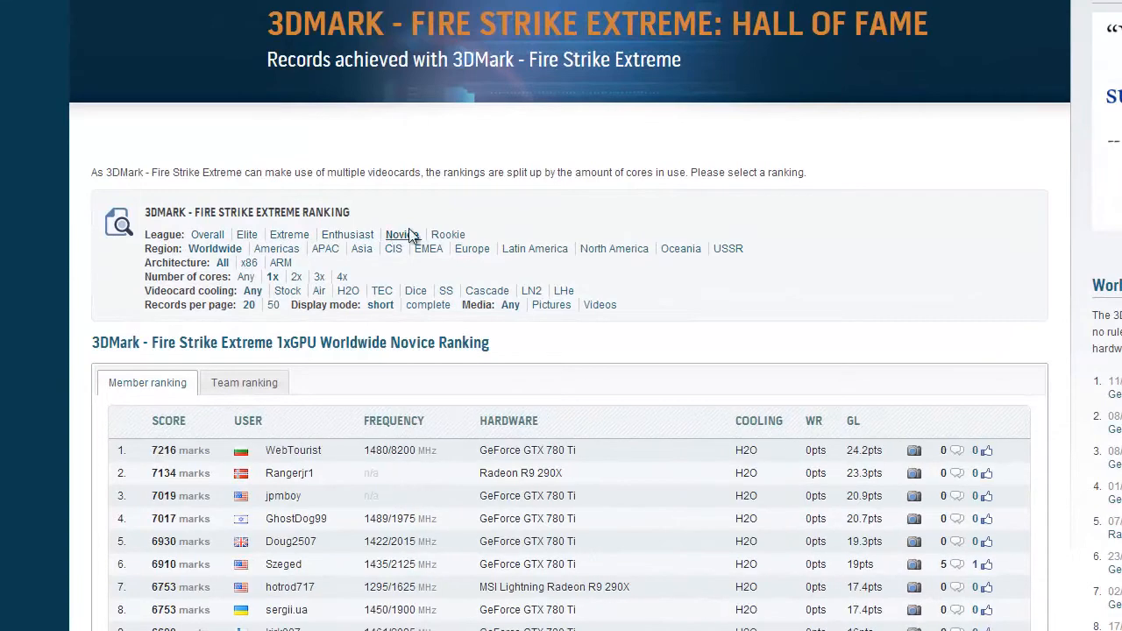
scroll(down, 3)
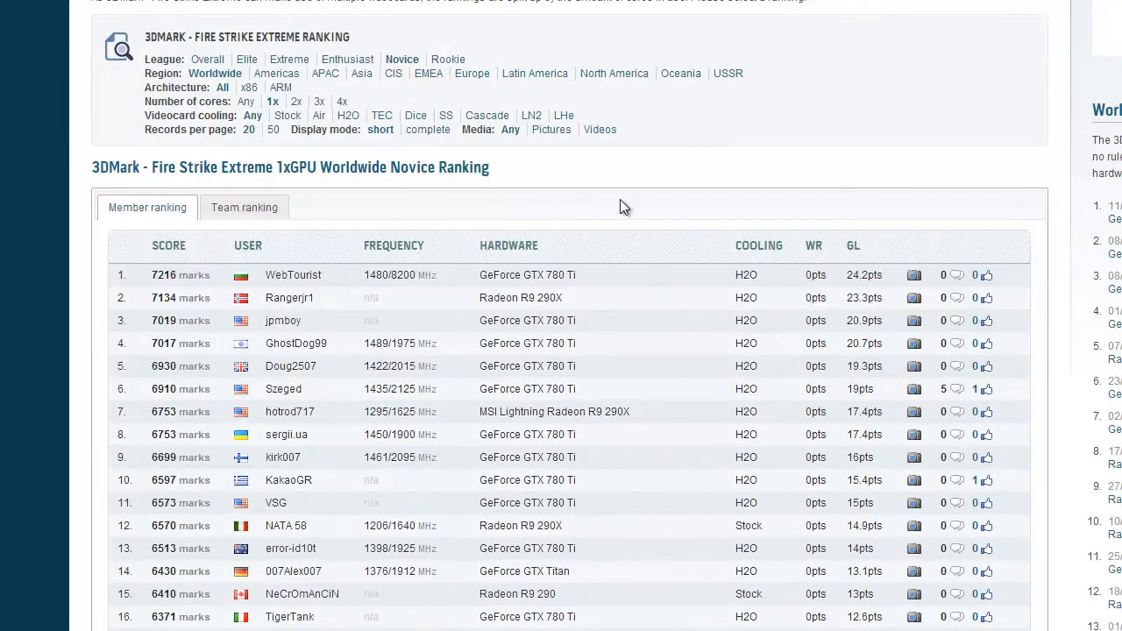